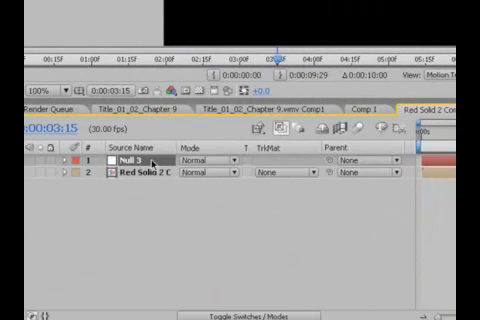
mouse_move(155, 170)
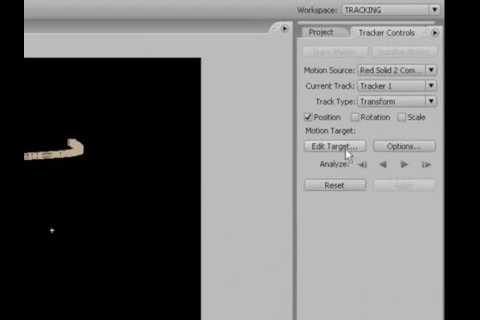
Choose Tracker 1 with a Transform track type and Position only, targeting Null 3.
click(332, 150)
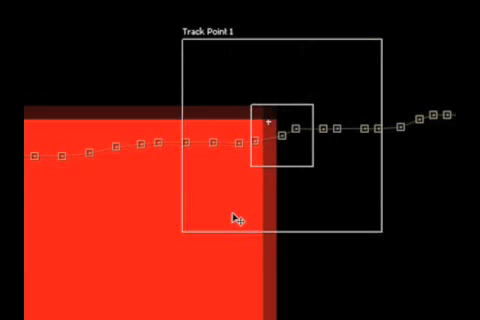
mouse_move(300, 135)
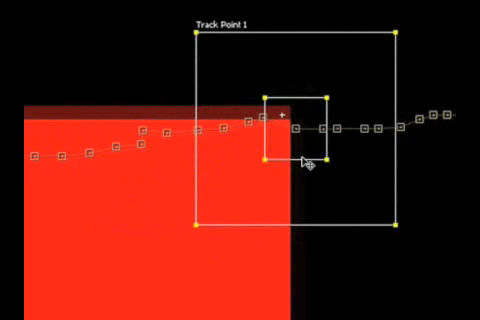
mouse_move(308, 165)
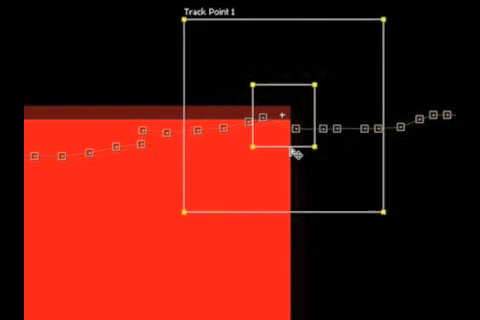
Nudge Track Point 1's feature and search boxes onto the red solid's top-right corner.
drag(287, 116, 292, 118)
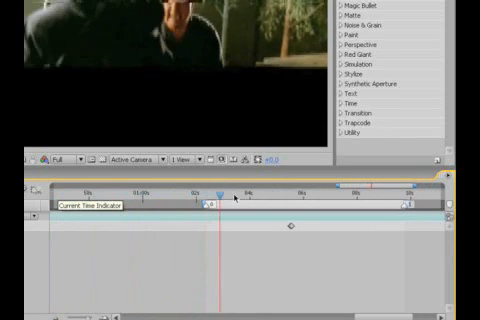
Scrub the Current Time Indicator forward to review the footage later in the shot.
drag(218, 198, 370, 198)
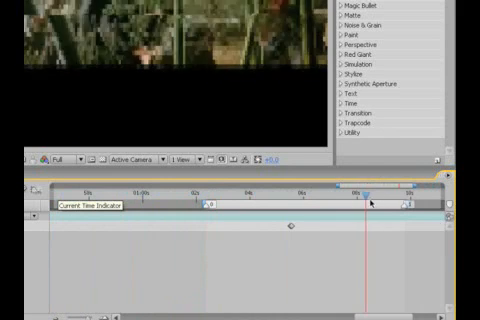
drag(368, 188, 400, 188)
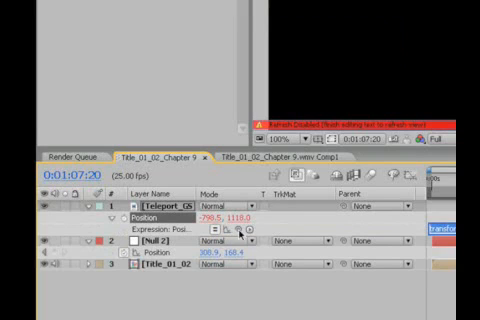
mouse_move(232, 232)
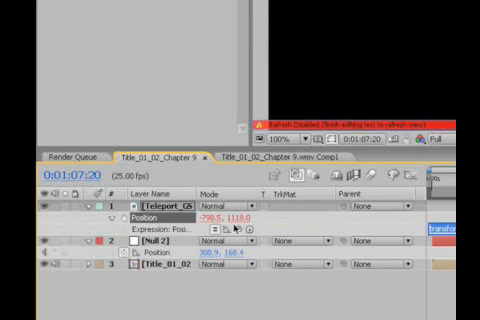